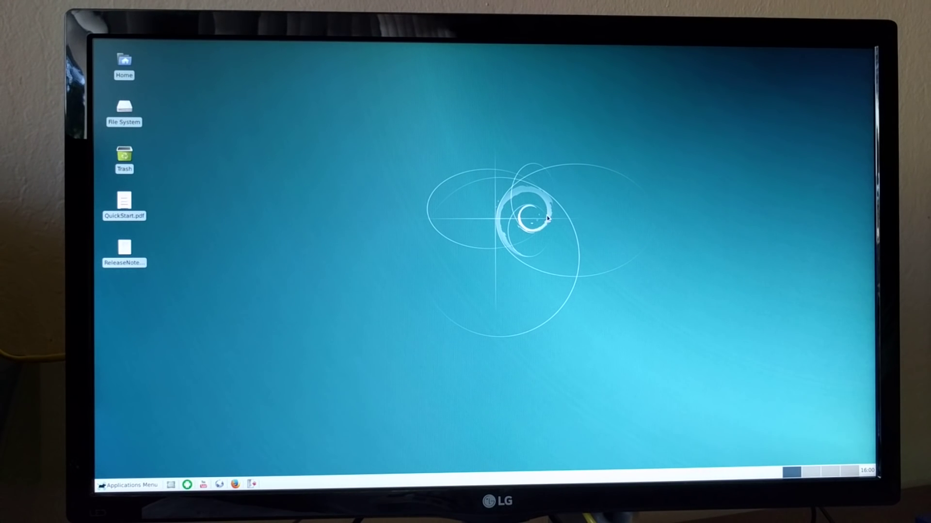
pyautogui.moveTo(726, 271)
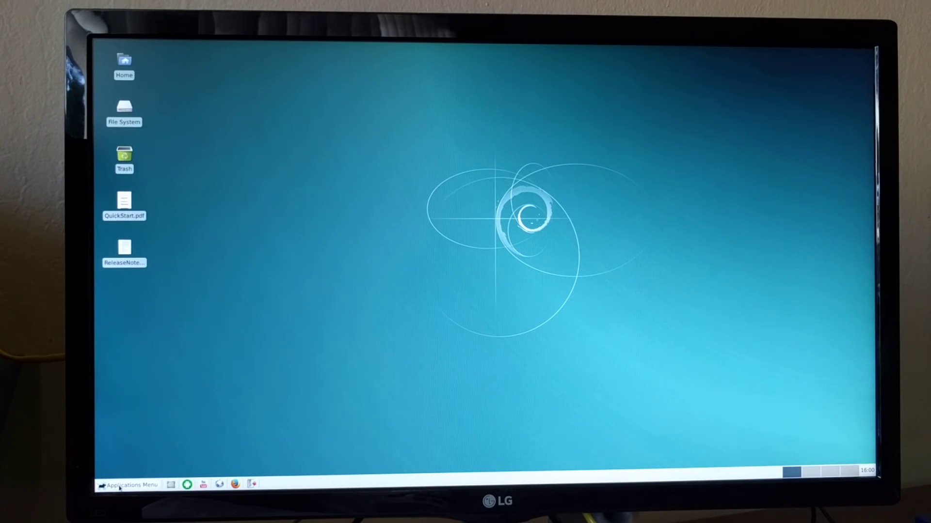
# - Show the System category in the Xfce Applications Menu
pyautogui.click(127, 485)
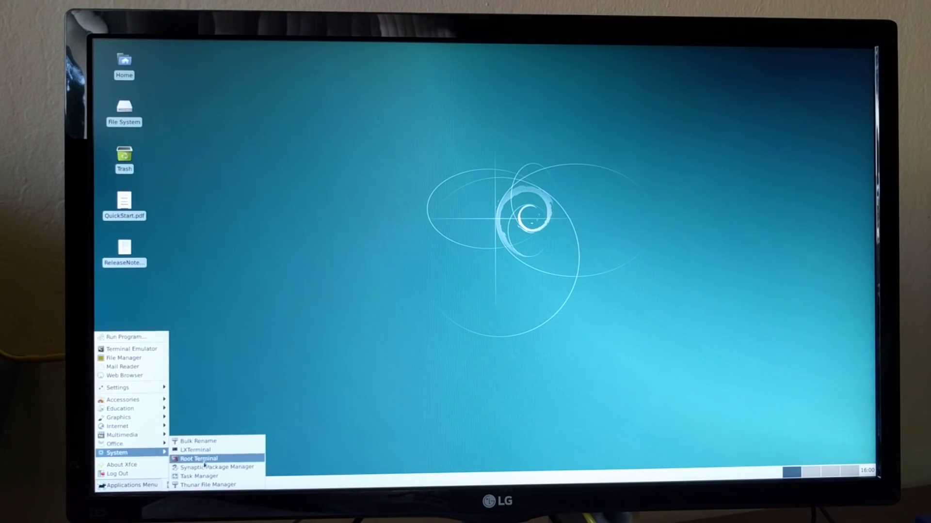
pyautogui.click(198, 476)
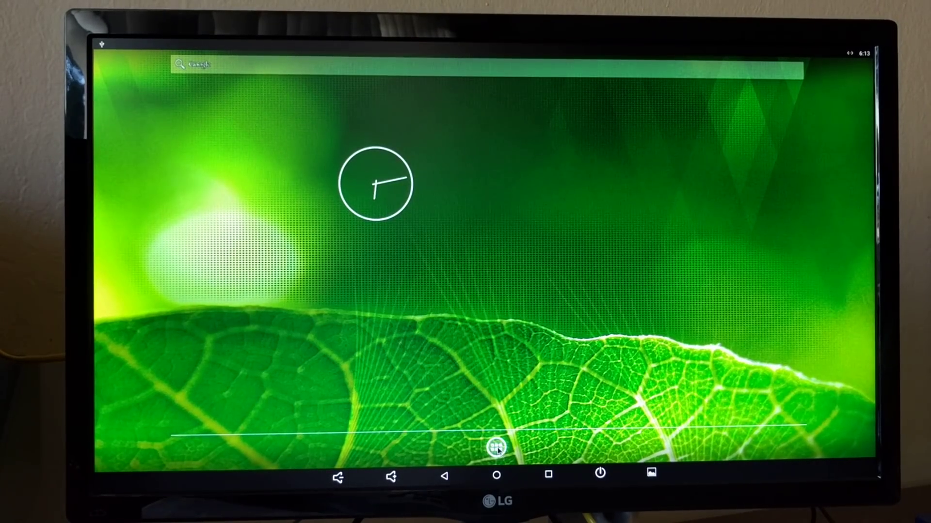
# - Reach About tablet in Settings, showing model ODROIDC2 and Android 6.0.1
pyautogui.click(495, 445)
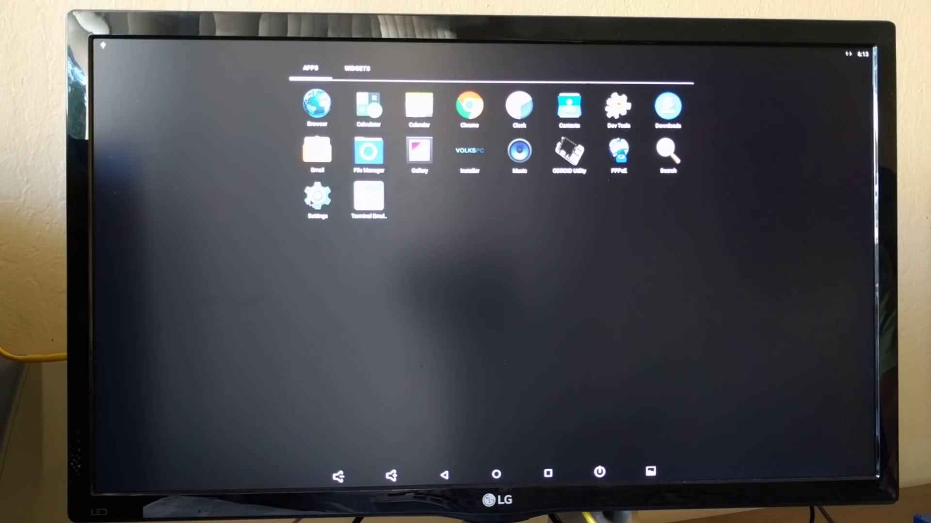
pyautogui.click(316, 199)
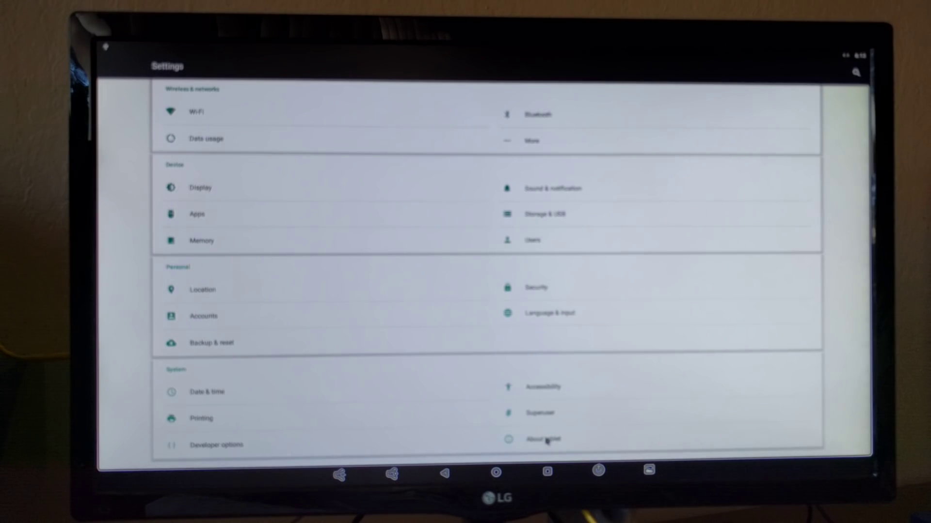
pyautogui.click(542, 439)
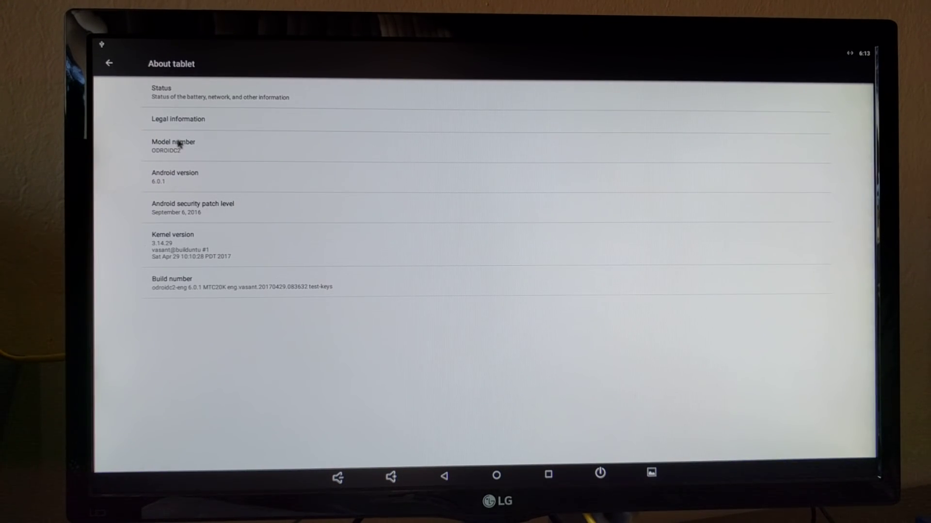
pyautogui.moveTo(195, 280)
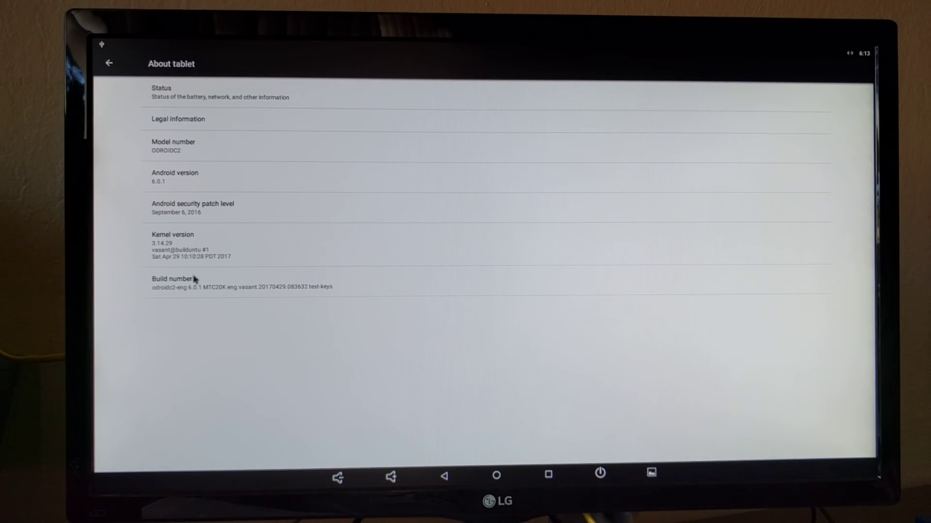
pyautogui.moveTo(805, 321)
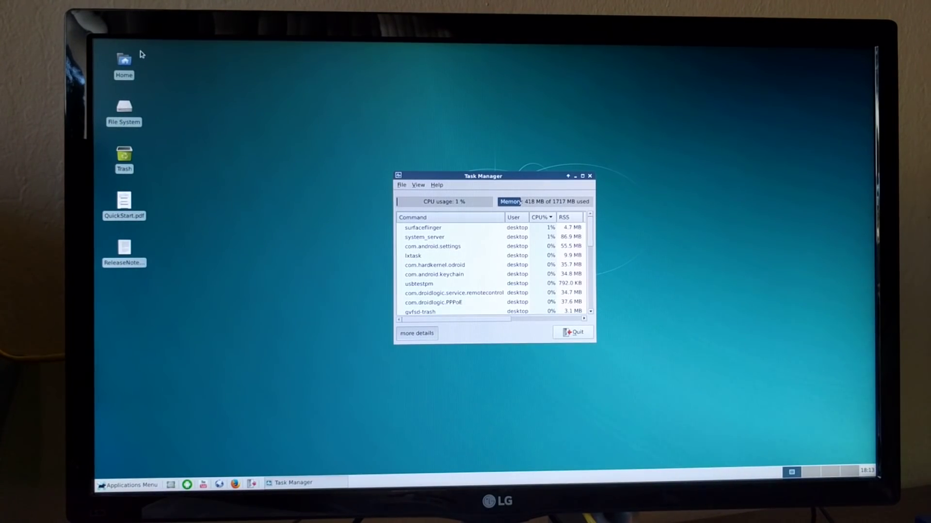
pyautogui.moveTo(123, 60)
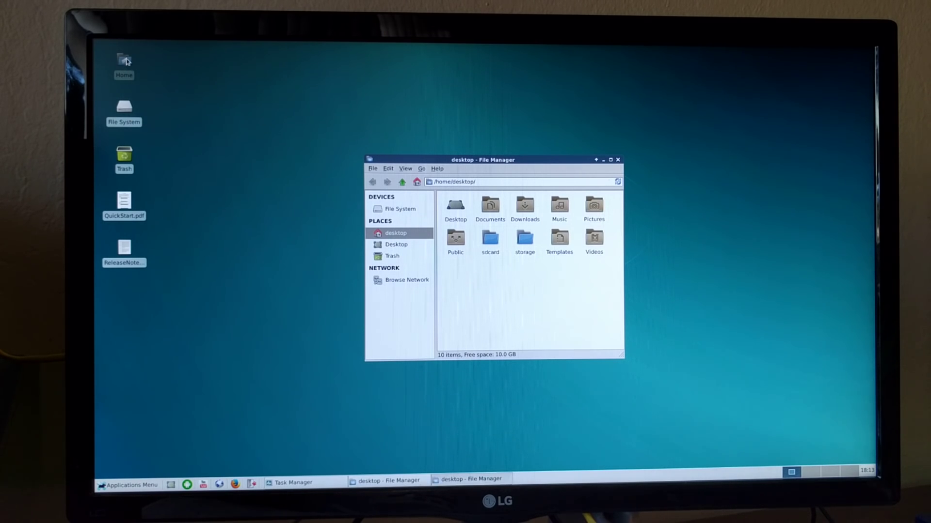
# - Navigate storage > 54FD-1C68 > TestFiles and launch UnifiedAndroidandDebianDistribution.odt in LibreOffice
pyautogui.click(525, 240)
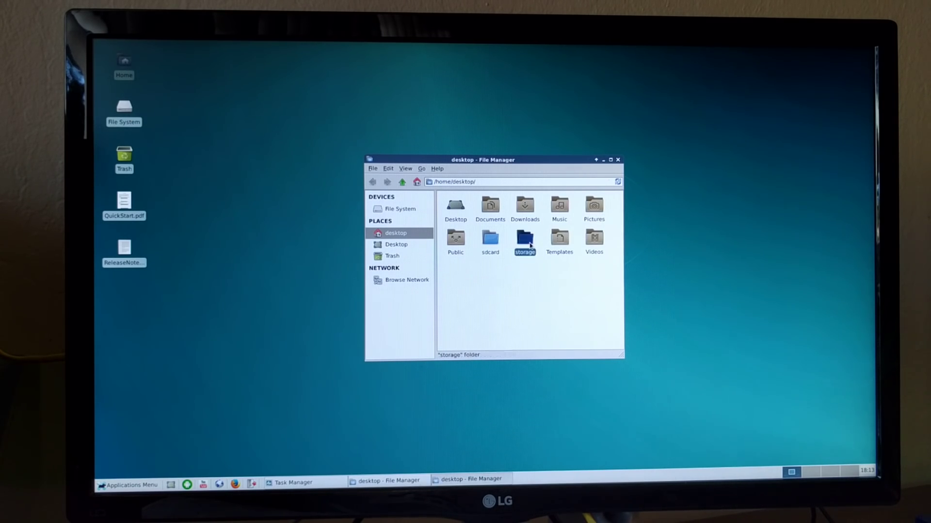
pyautogui.doubleClick(525, 240)
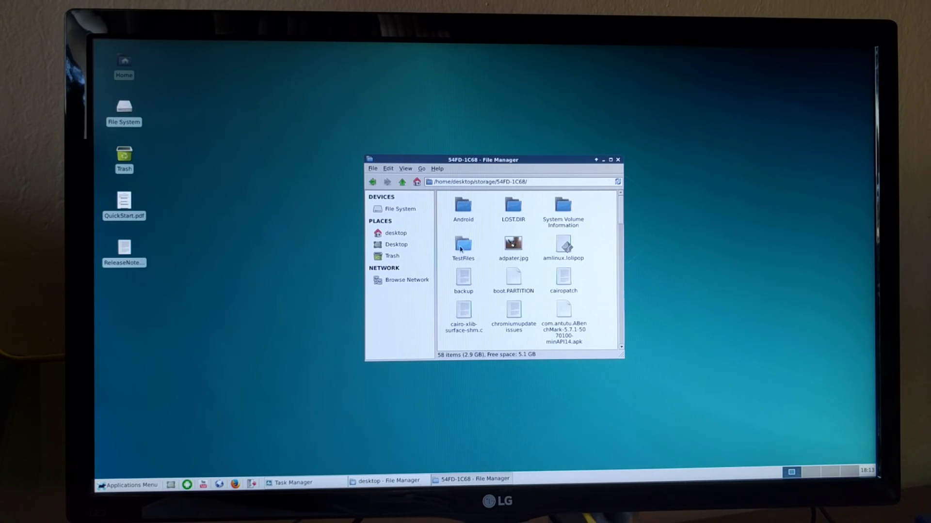
pyautogui.doubleClick(463, 243)
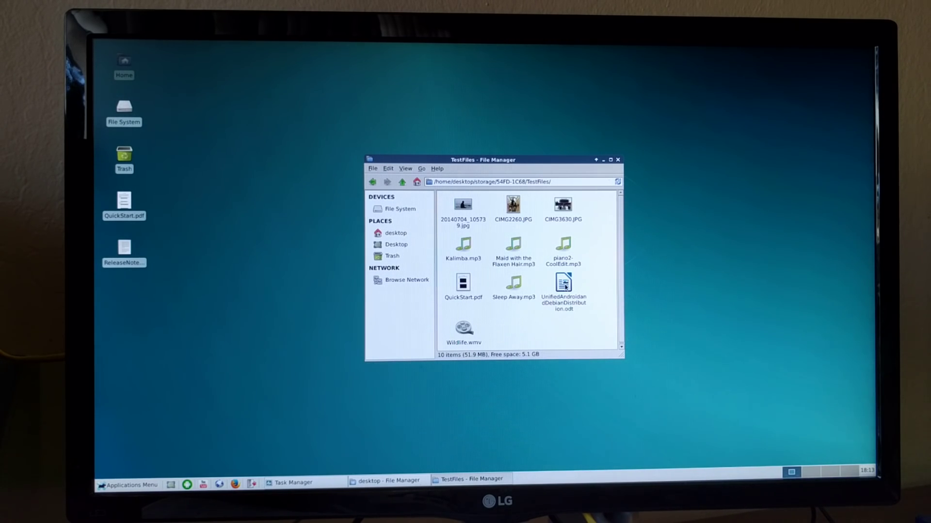
pyautogui.doubleClick(562, 282)
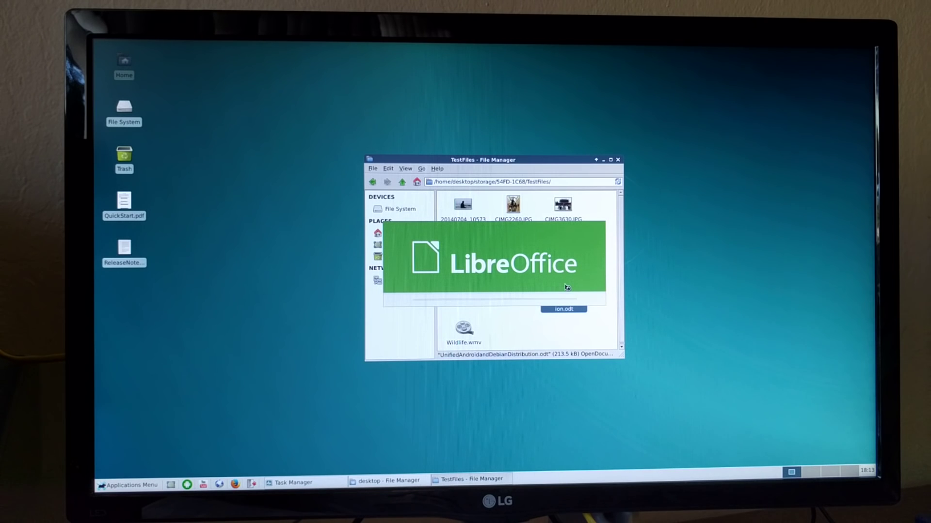
pyautogui.moveTo(205, 403)
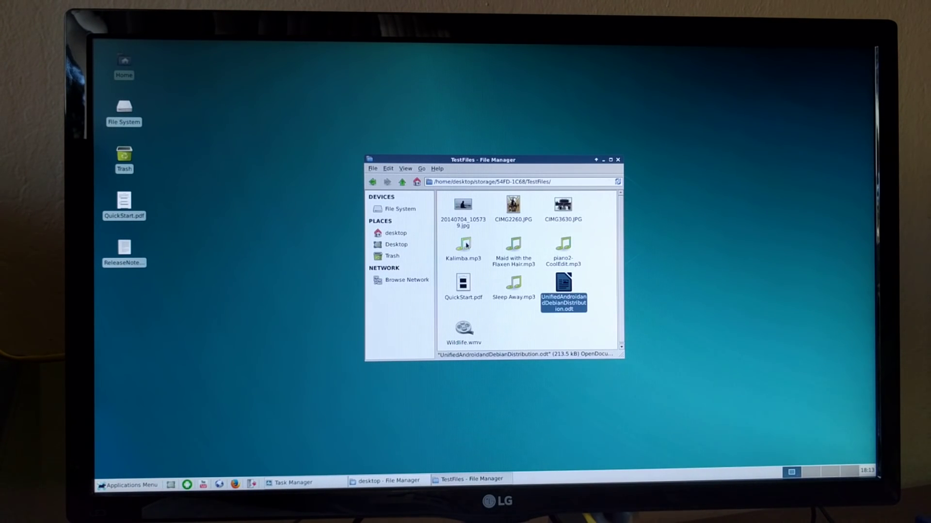
# - Play Kalimba.mp3 from TestFiles in the media player
pyautogui.click(463, 243)
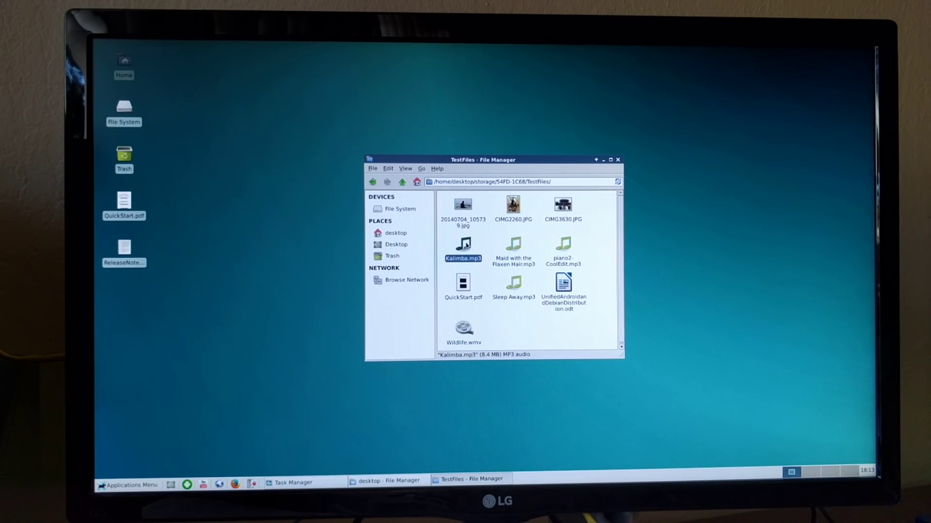
pyautogui.doubleClick(463, 245)
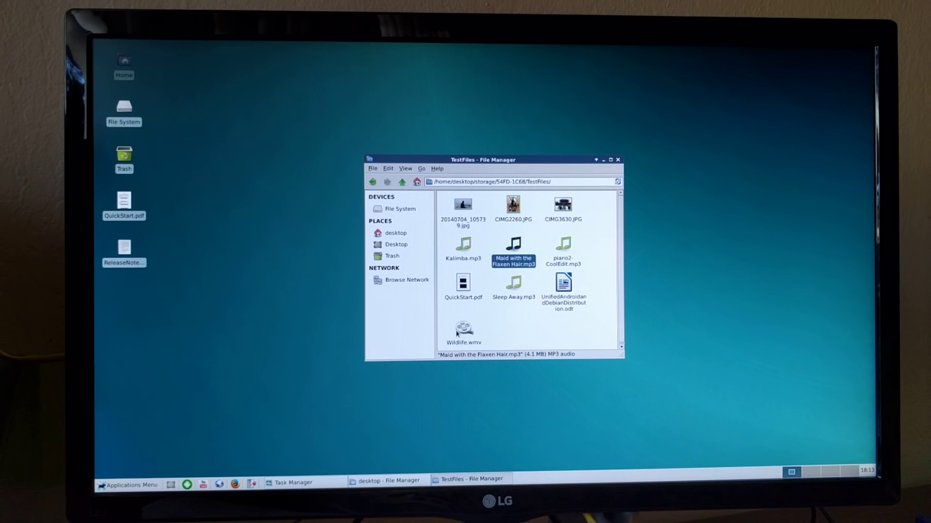
pyautogui.moveTo(479, 399)
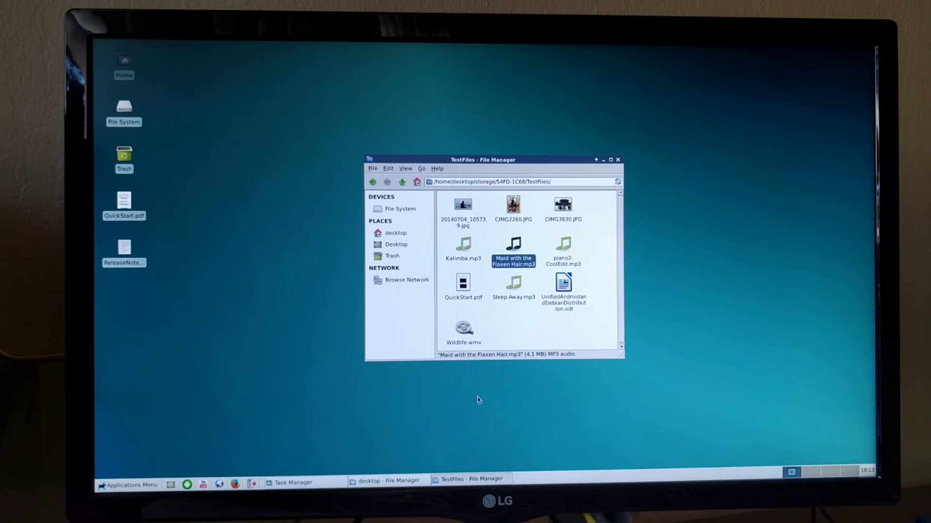
pyautogui.rightClick(463, 330)
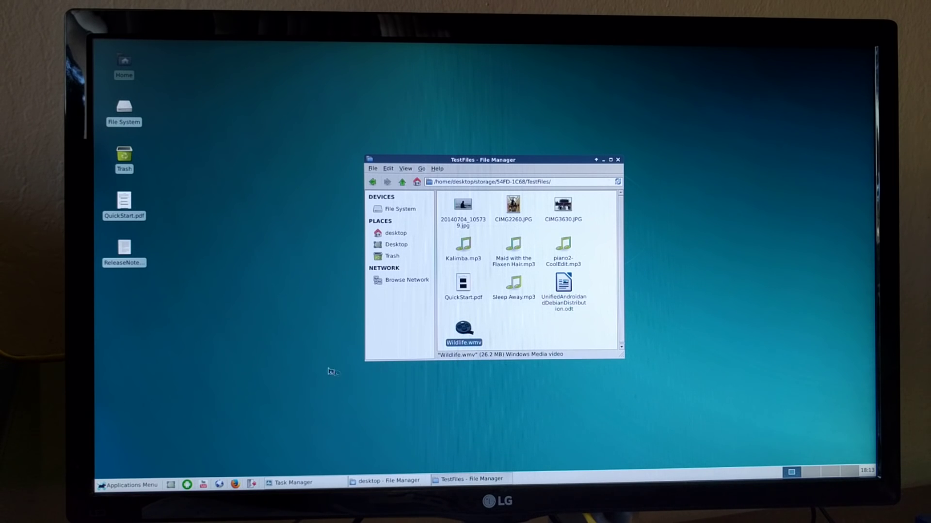
pyautogui.doubleClick(463, 328)
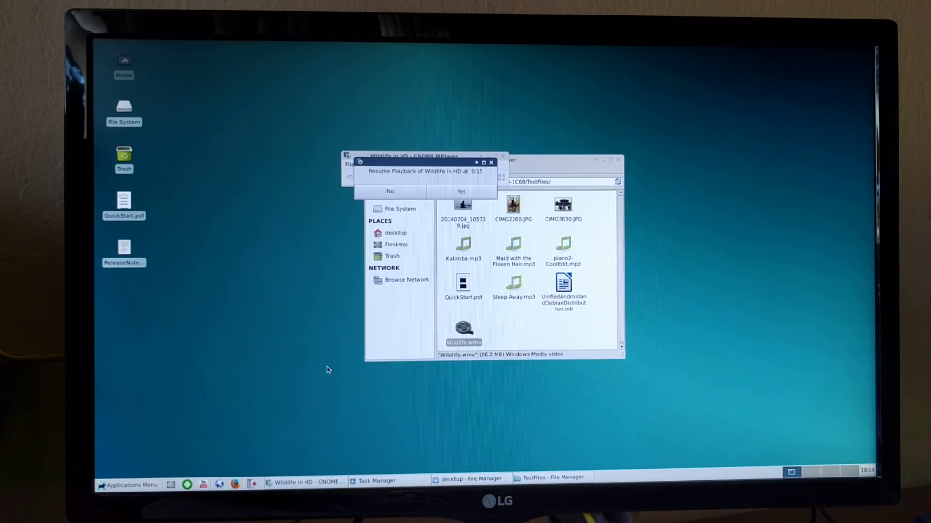
pyautogui.click(461, 191)
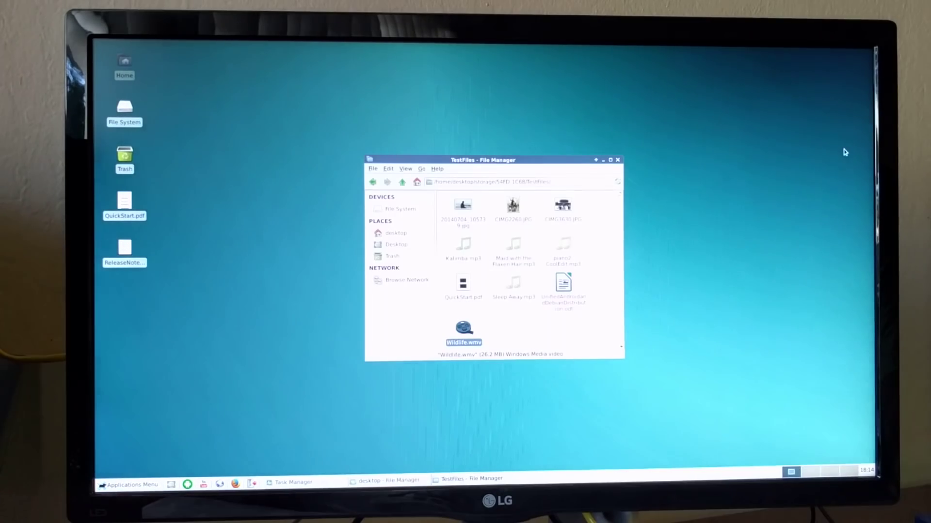
pyautogui.rightClick(464, 328)
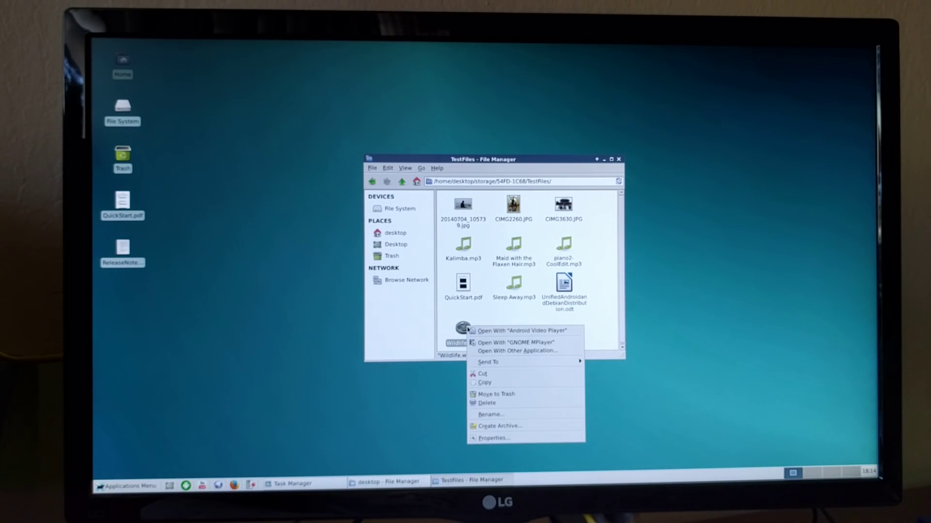
pyautogui.click(291, 366)
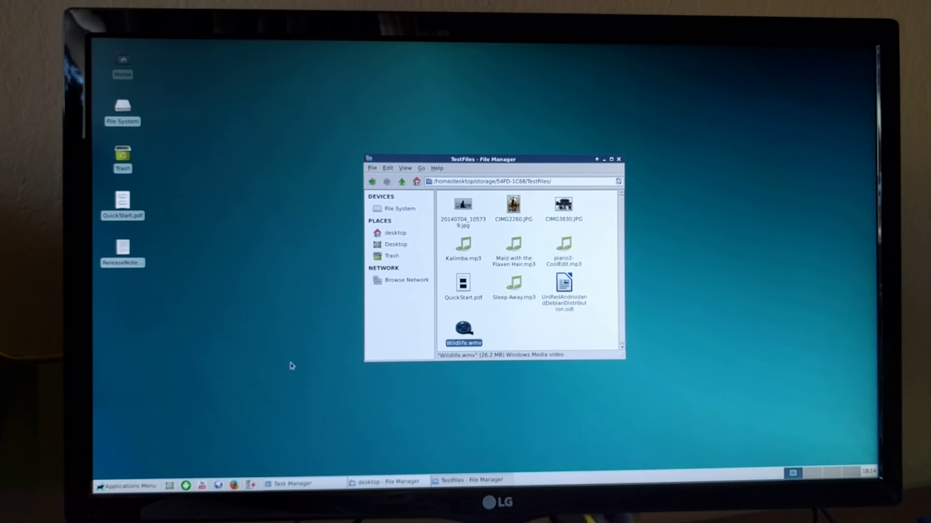
pyautogui.doubleClick(465, 331)
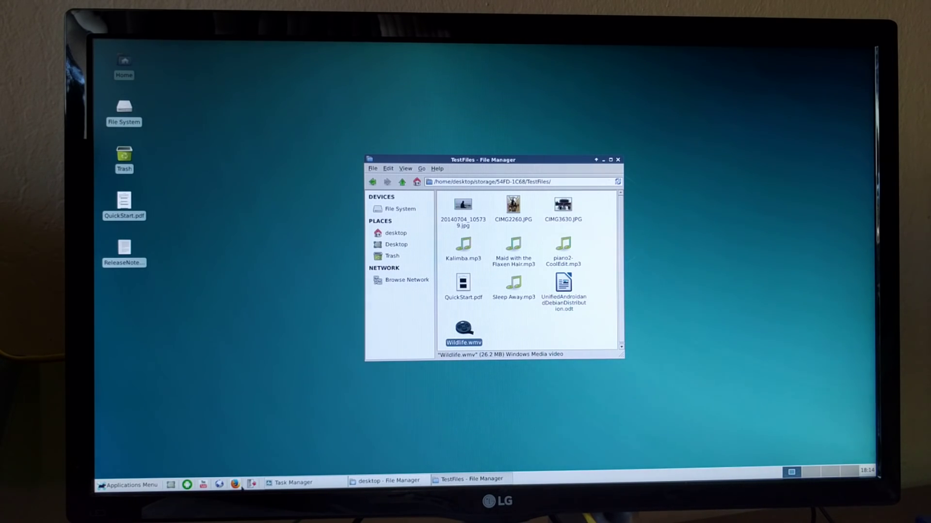
pyautogui.moveTo(253, 455)
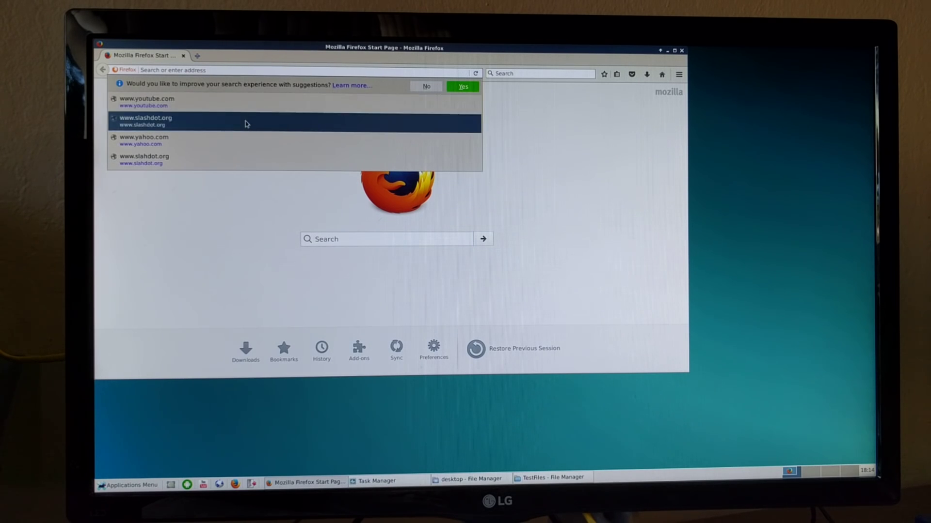
pyautogui.click(146, 122)
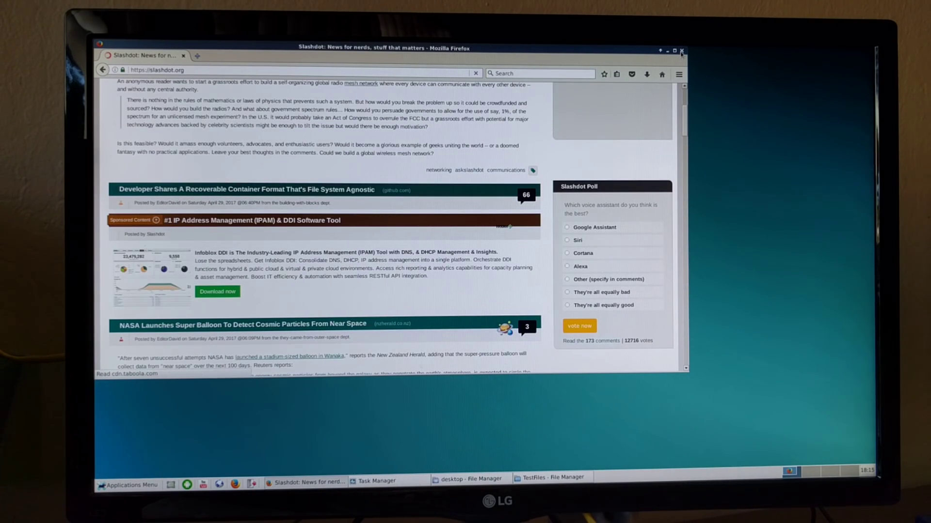
pyautogui.click(681, 51)
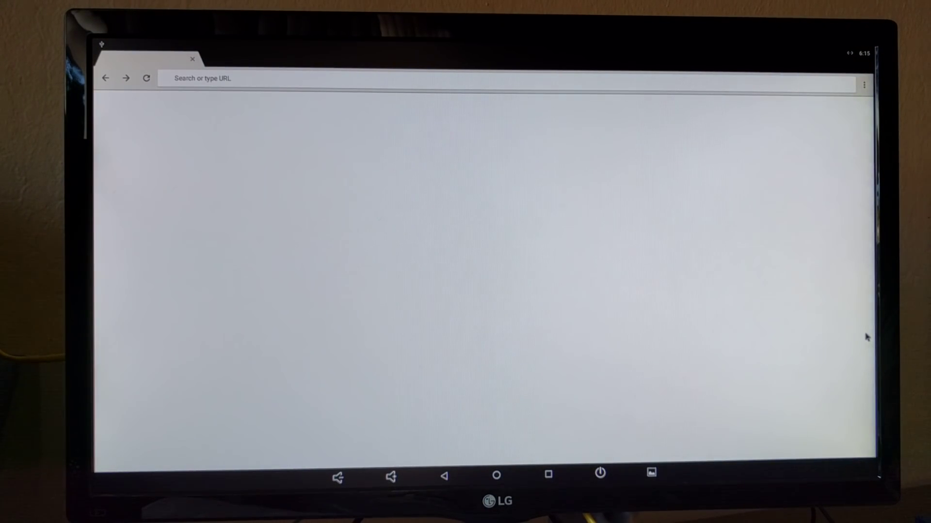
pyautogui.write('https://m.youtube.com')
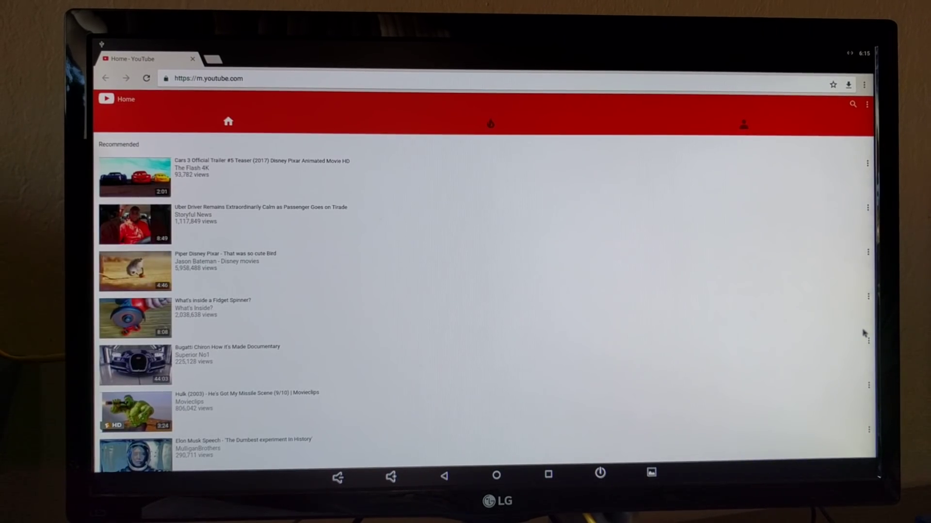
pyautogui.moveTo(580, 311)
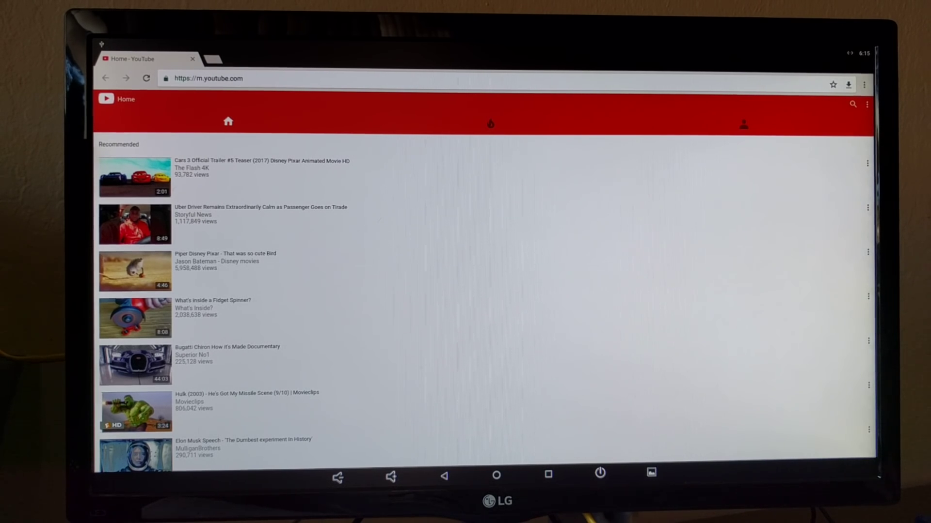
pyautogui.click(135, 412)
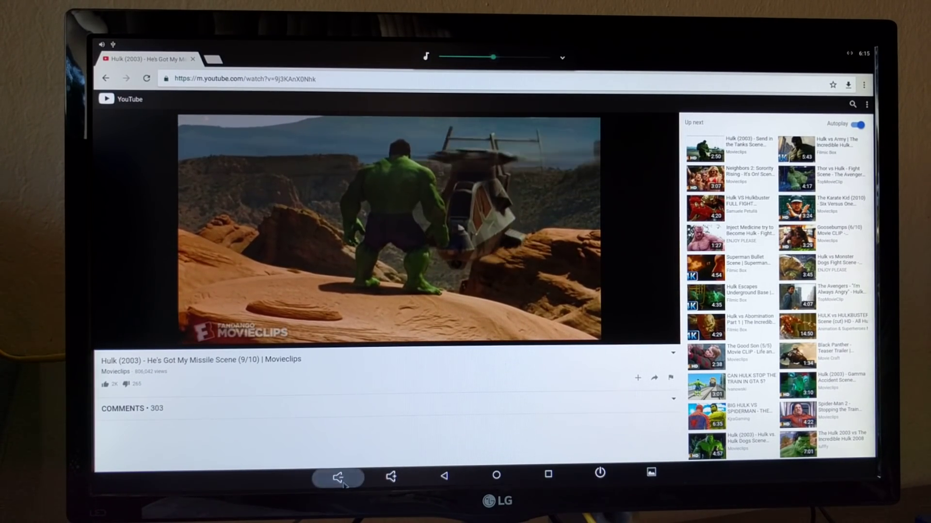
pyautogui.click(389, 226)
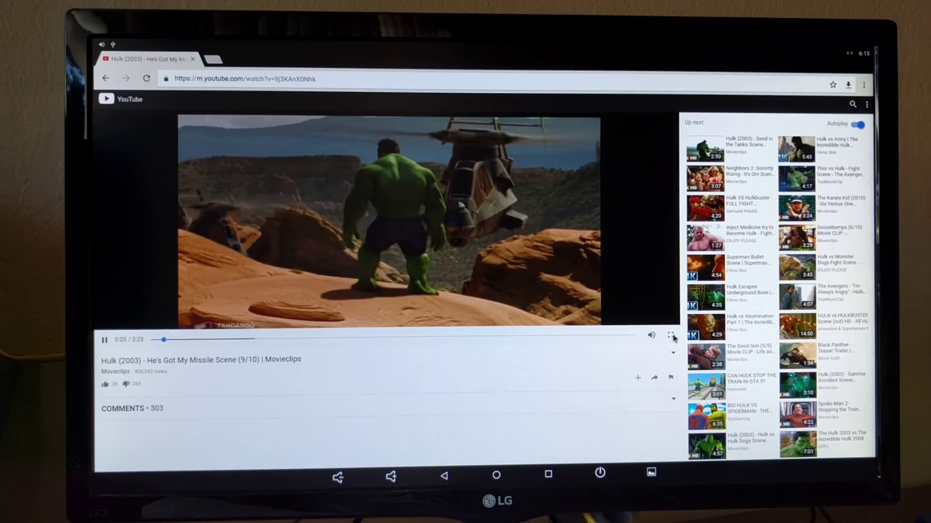
pyautogui.click(672, 337)
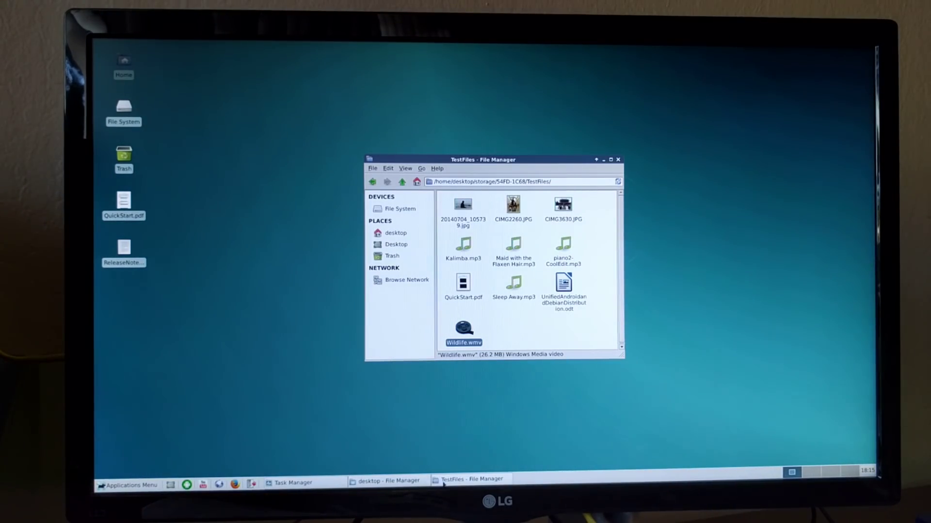
# - Show Task Manager from the taskbar with CPU at 12% and running Android processes
pyautogui.click(290, 483)
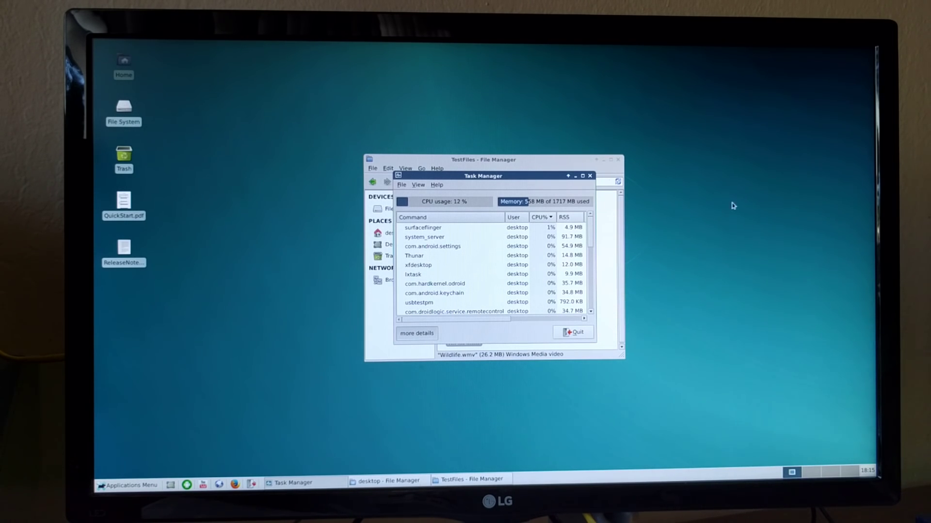
pyautogui.moveTo(871, 332)
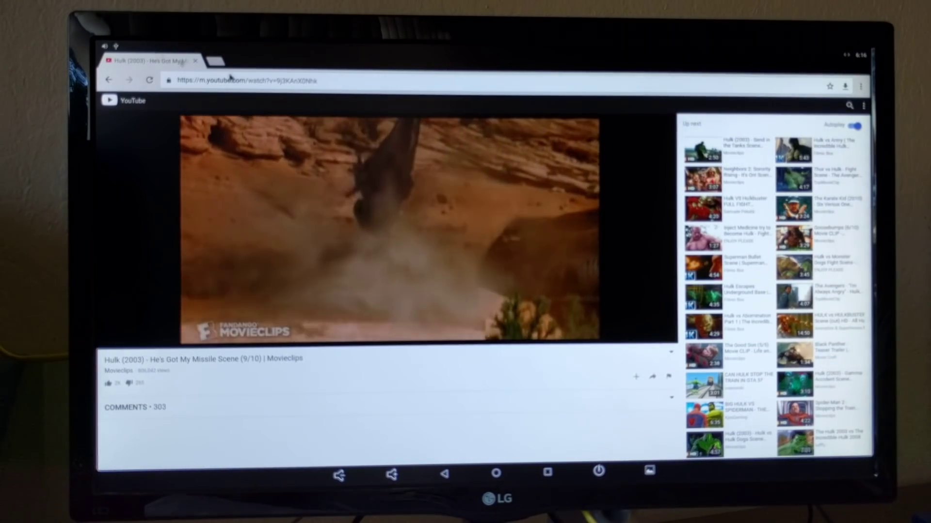
# - Switch to the Android side where the Hulk clip is still playing in Chrome
pyautogui.click(389, 232)
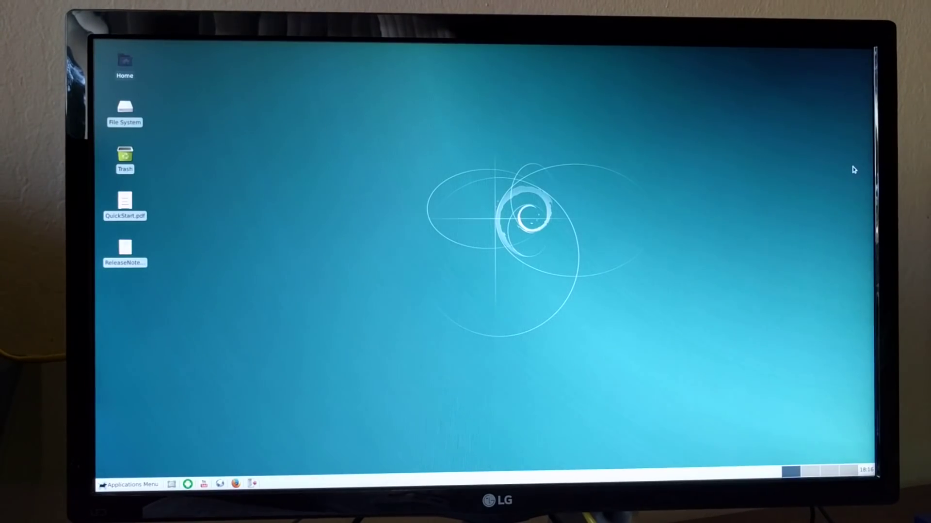
pyautogui.moveTo(475, 59)
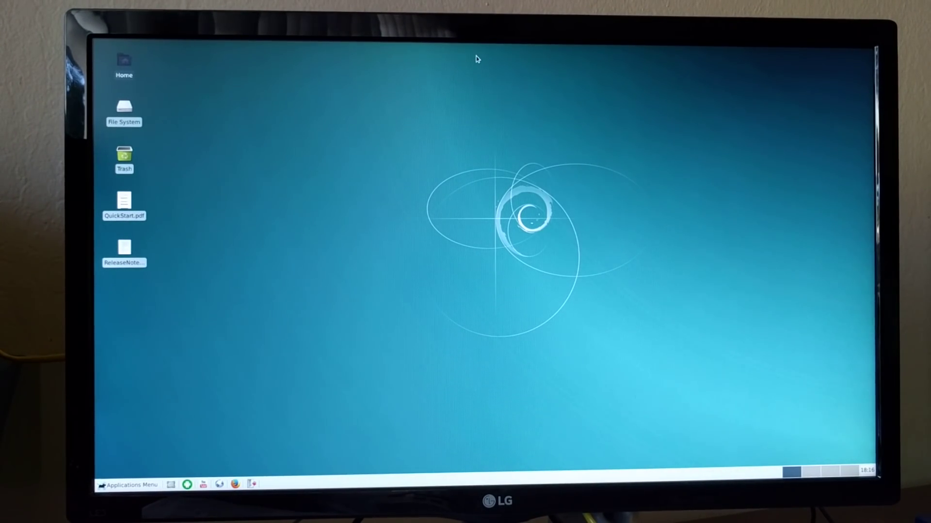